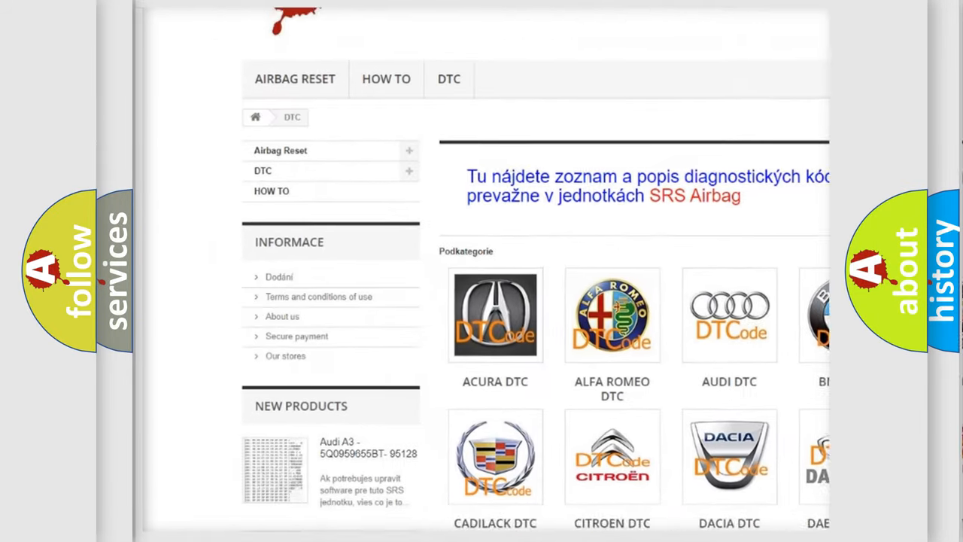
pyautogui.scroll(-3)
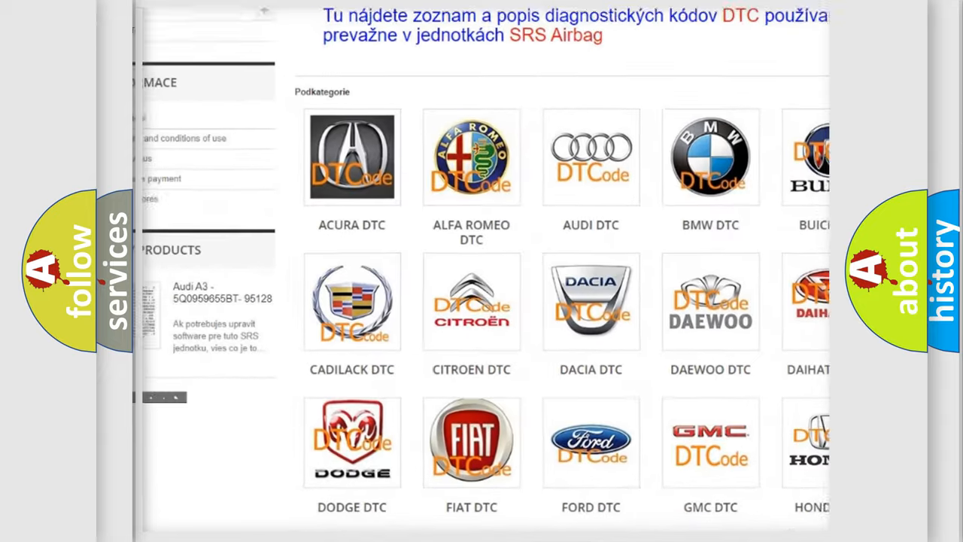
pyautogui.scroll(-3)
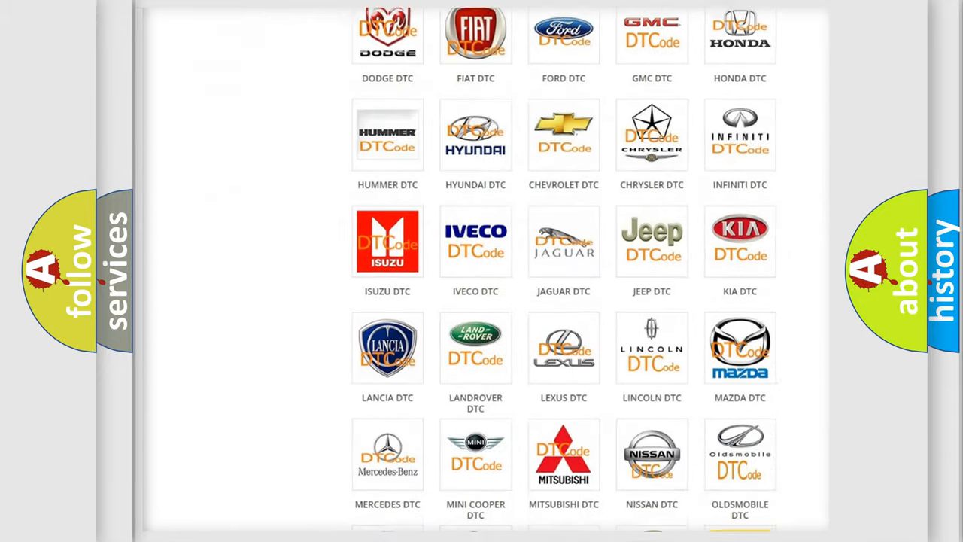
pyautogui.scroll(-3)
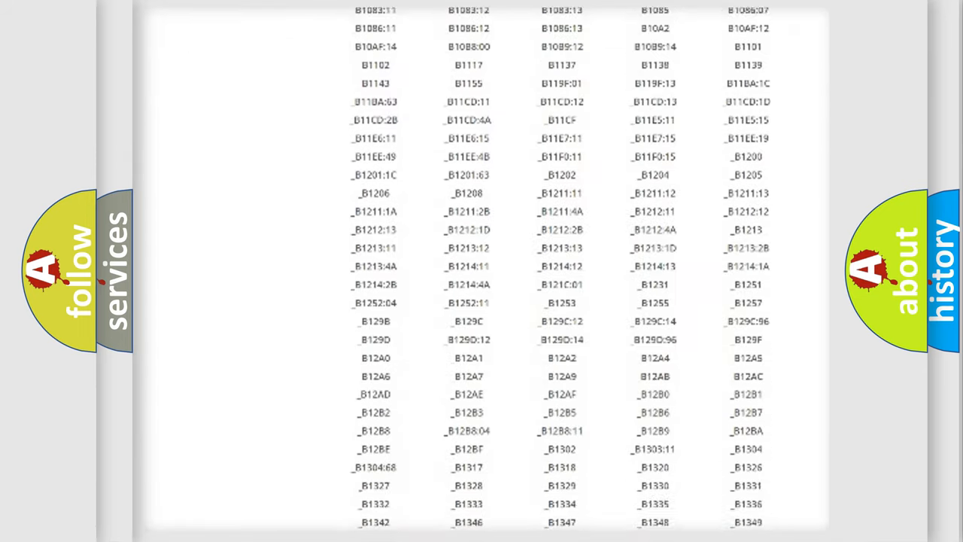
pyautogui.scroll(-3)
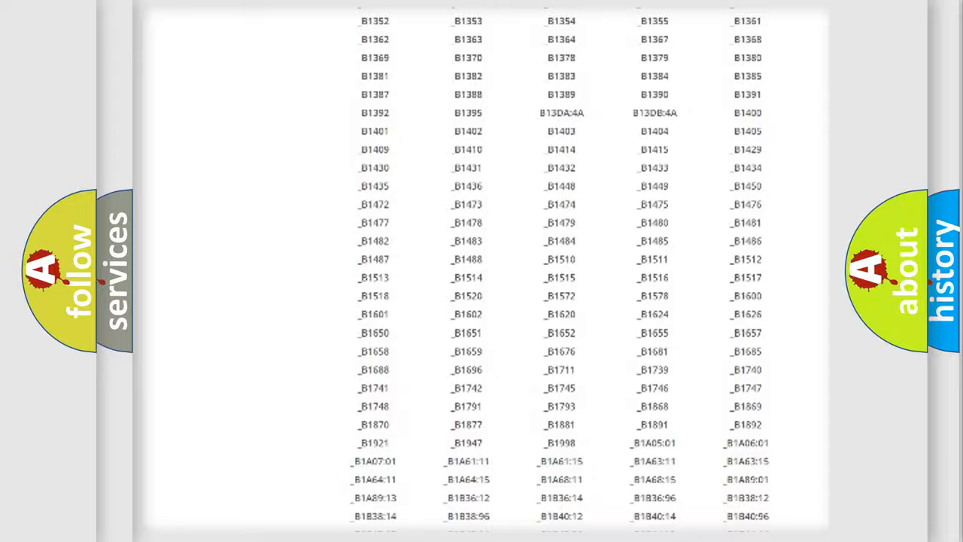